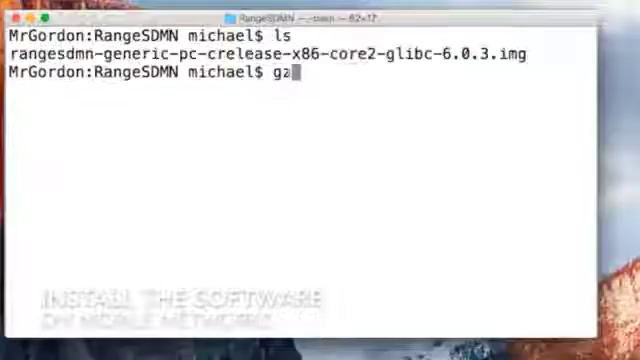
# Step: Decompress the 6.0.3 .img with zcat piped to sudo dd onto /dev/disk3
pyautogui.write('zcat rangesdmn-generic-pc-crelease-x86-core2-glibc-6.0.3.img | sudo dd of=/dev/disk3 bs=16k')
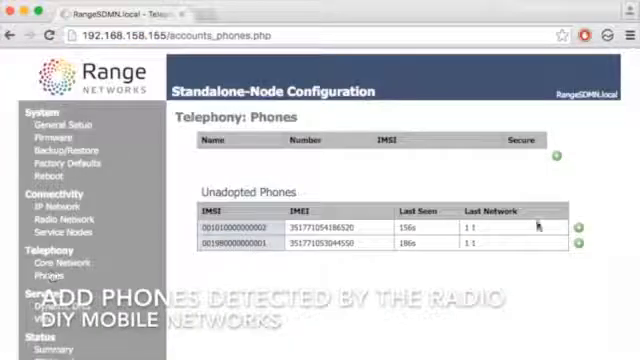
# Step: Adopt a detected phone as subscriber User 1 with number 2001 and save
pyautogui.click(580, 228)
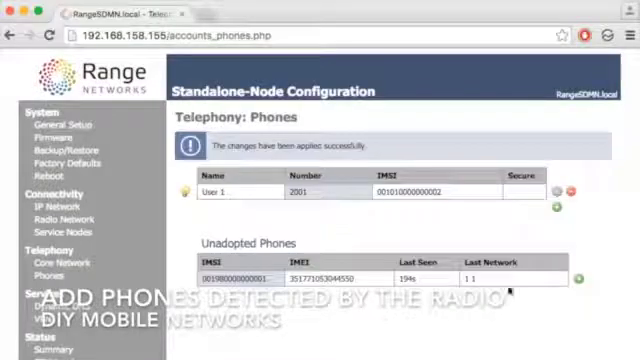
pyautogui.click(584, 276)
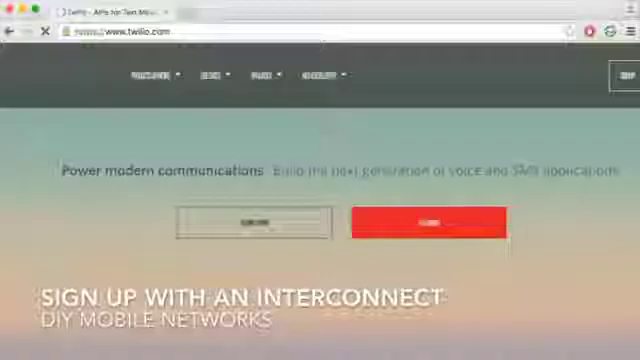
# Step: Start Twilio signup, search Buy A Number for local numbers, then view RangeSDMN Core Network settings
pyautogui.click(428, 224)
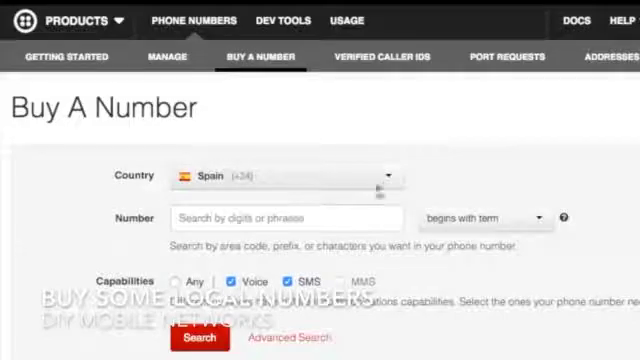
pyautogui.click(284, 176)
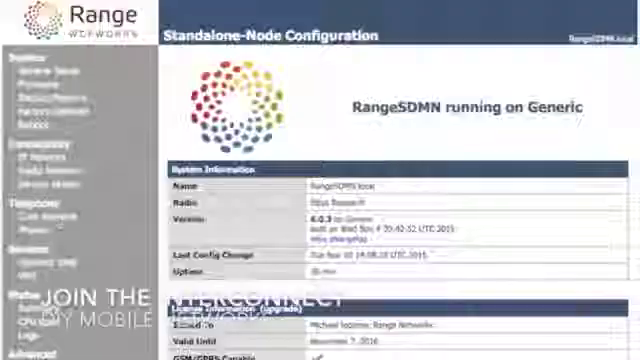
pyautogui.click(32, 204)
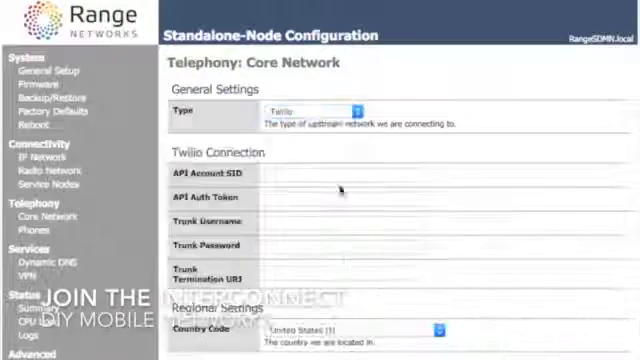